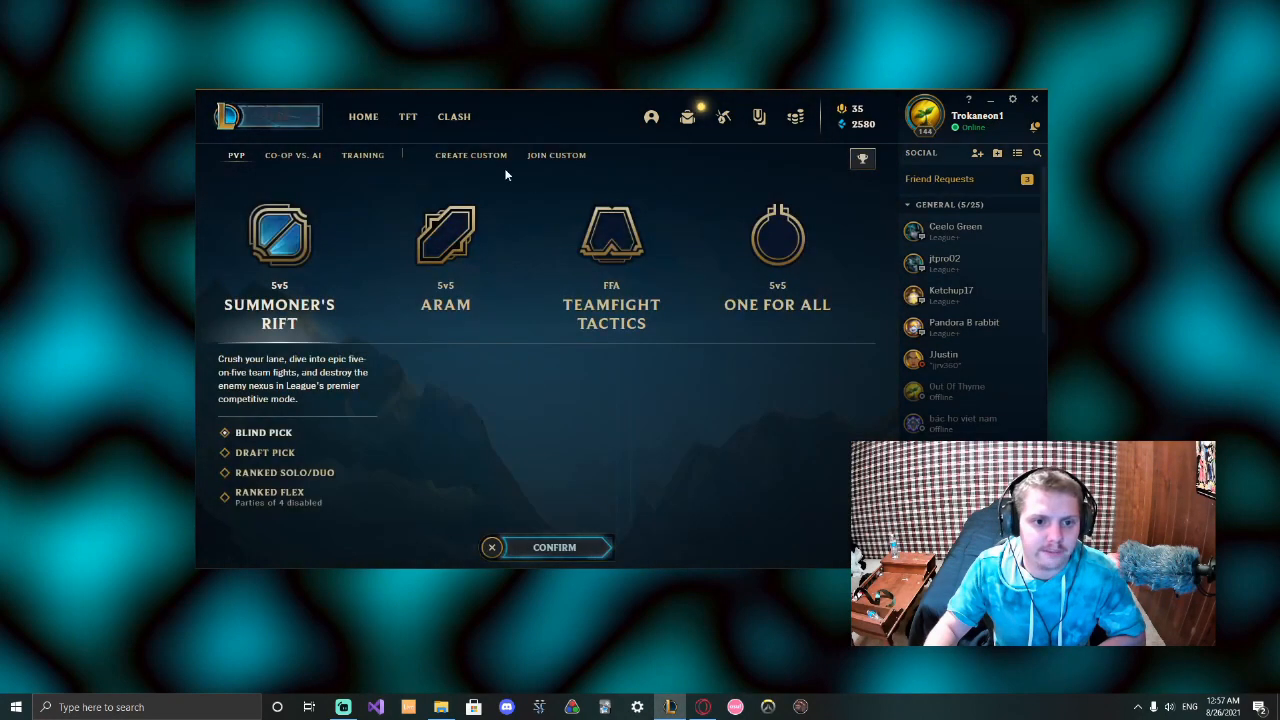
Create a Practice Tool lobby from Training and add a bot to Team 2.
{"action": "left_click", "coordinate": [362, 155]}
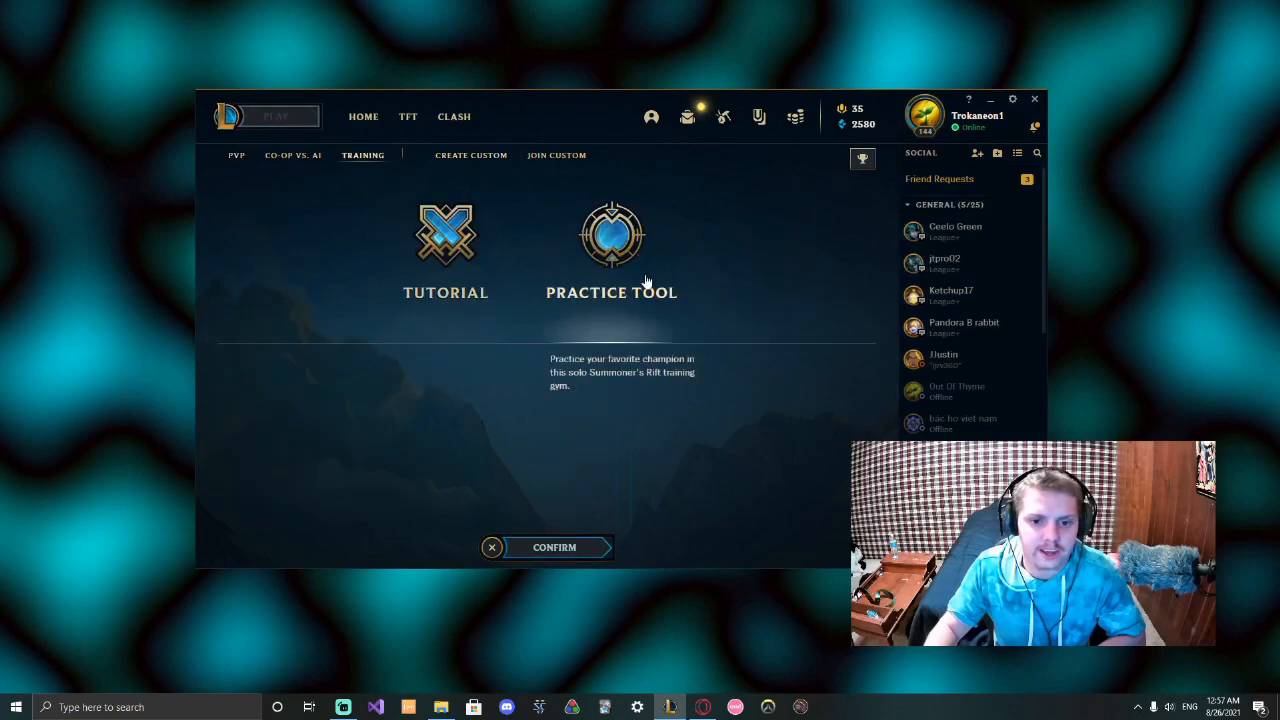
{"action": "left_click", "coordinate": [554, 547]}
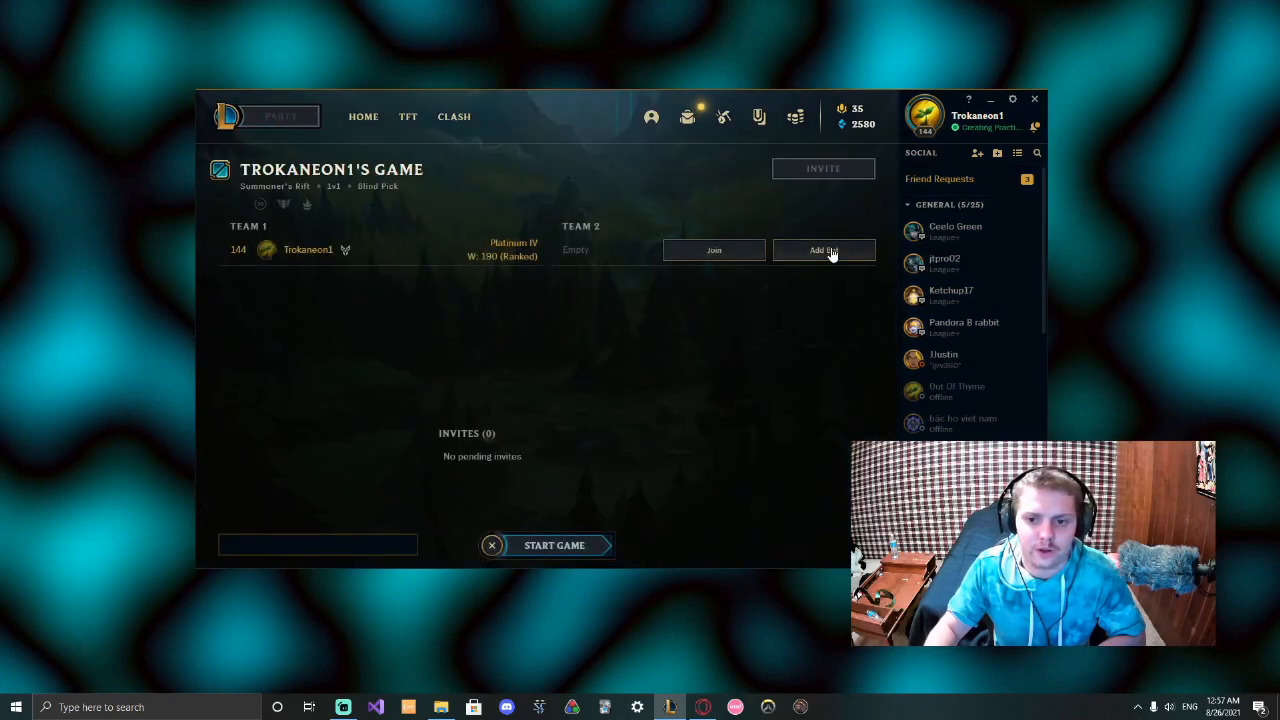
{"action": "left_click", "coordinate": [823, 250]}
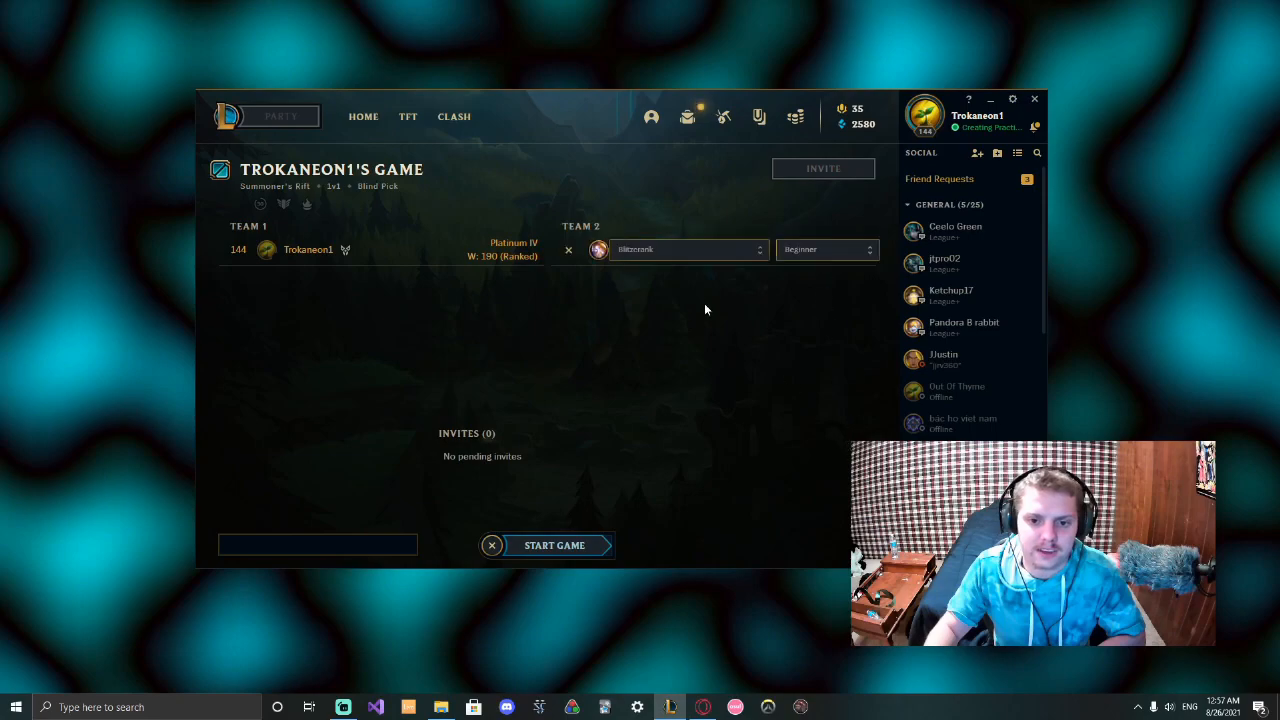
{"action": "mouse_move", "coordinate": [670, 355]}
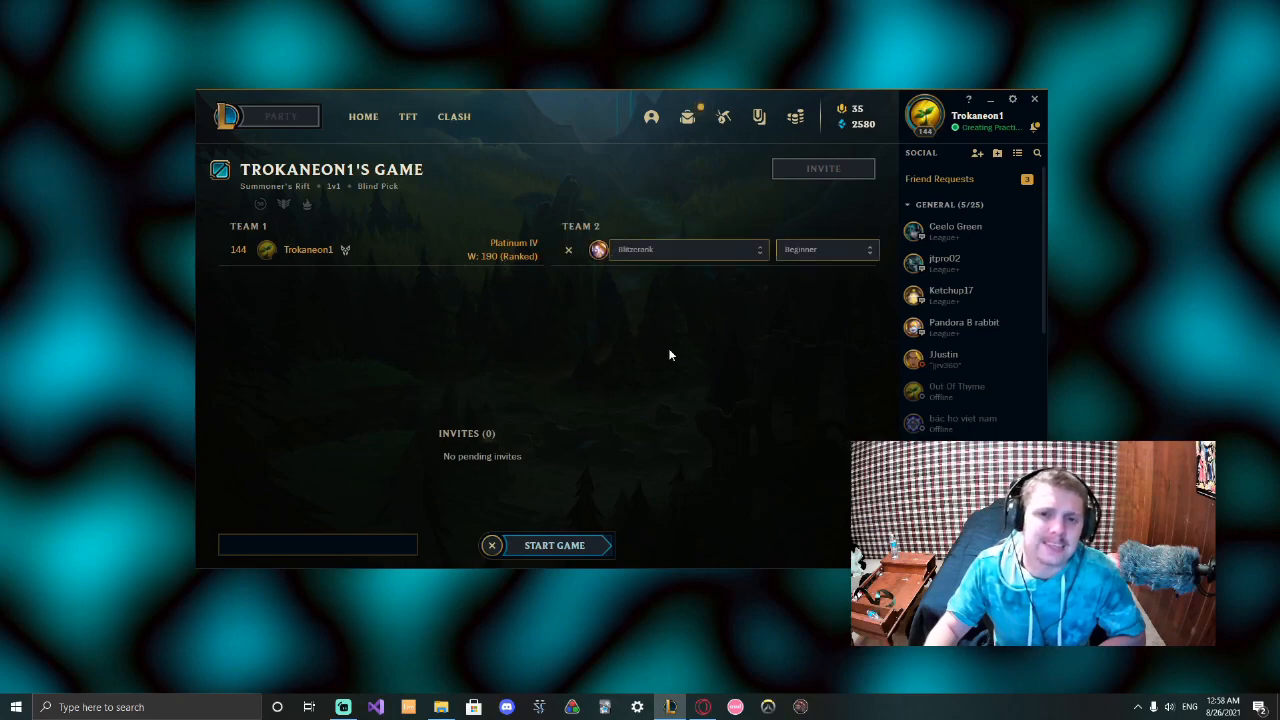
{"action": "mouse_move", "coordinate": [670, 325]}
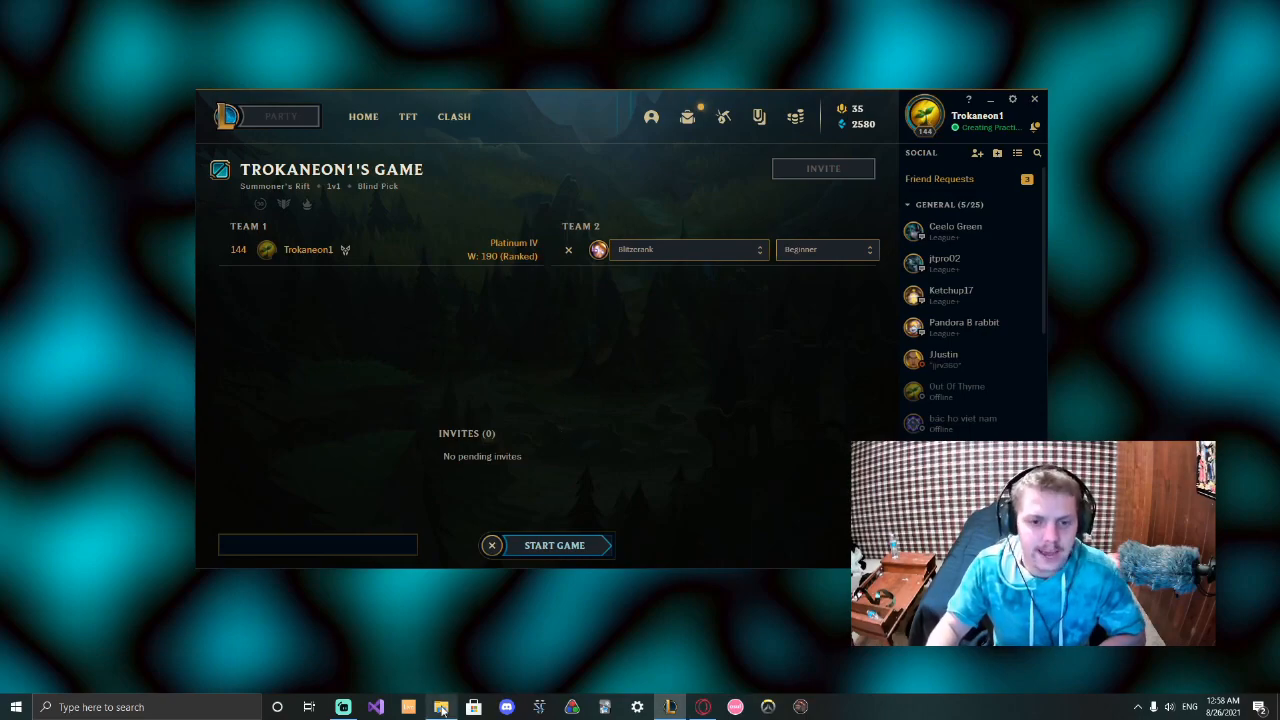
Launch LeagueLobby.exe from the LeagueLobby\bin\Debug folder in File Explorer.
{"action": "left_click", "coordinate": [441, 707]}
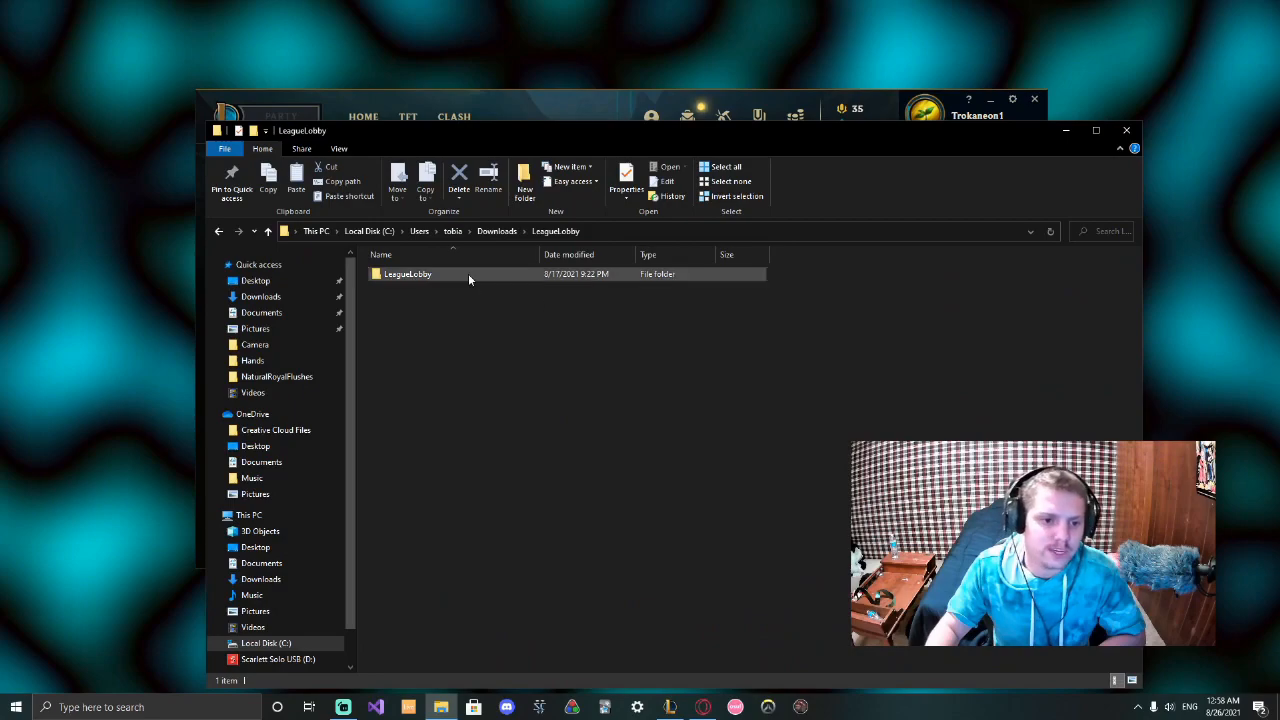
{"action": "double_click", "coordinate": [407, 273]}
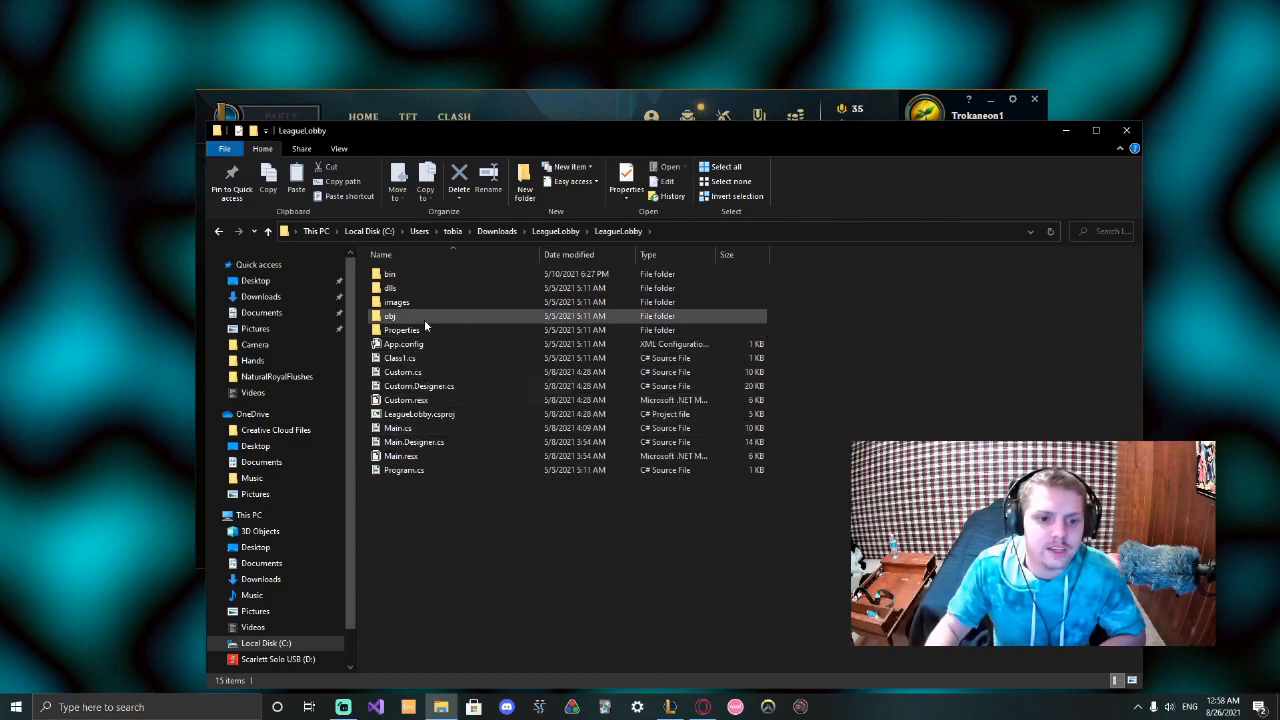
{"action": "double_click", "coordinate": [389, 273]}
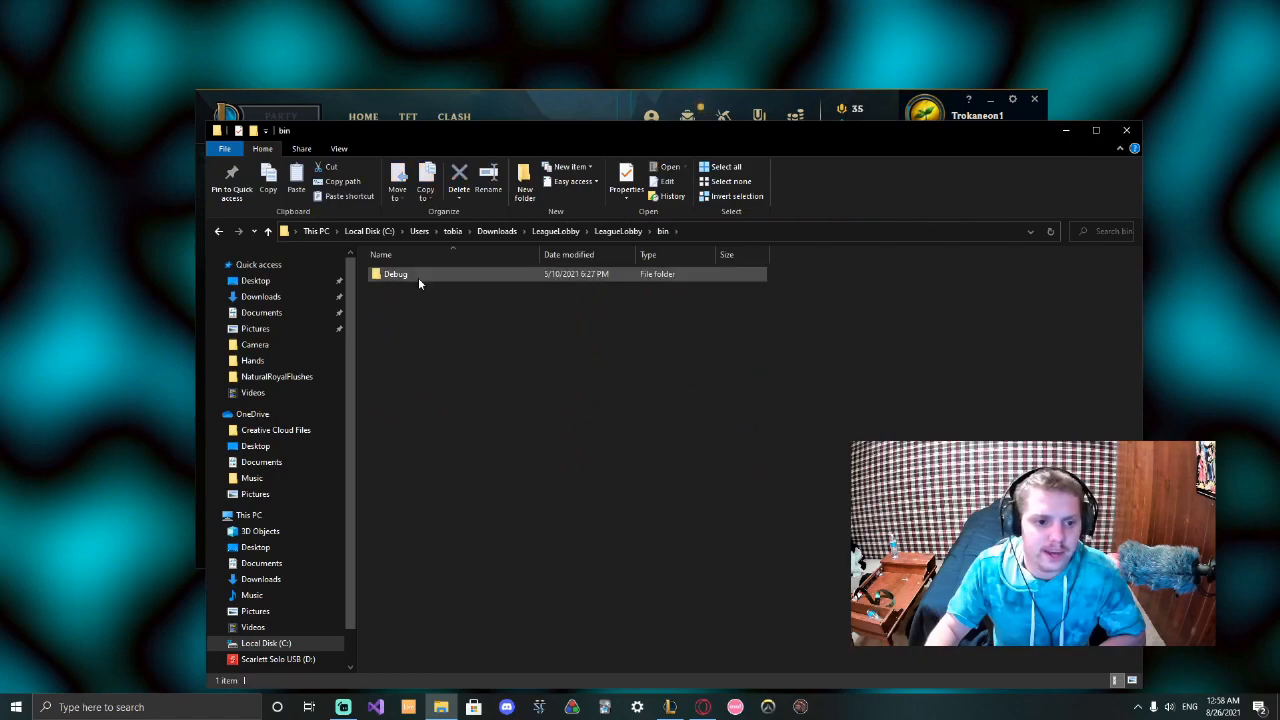
{"action": "double_click", "coordinate": [395, 274]}
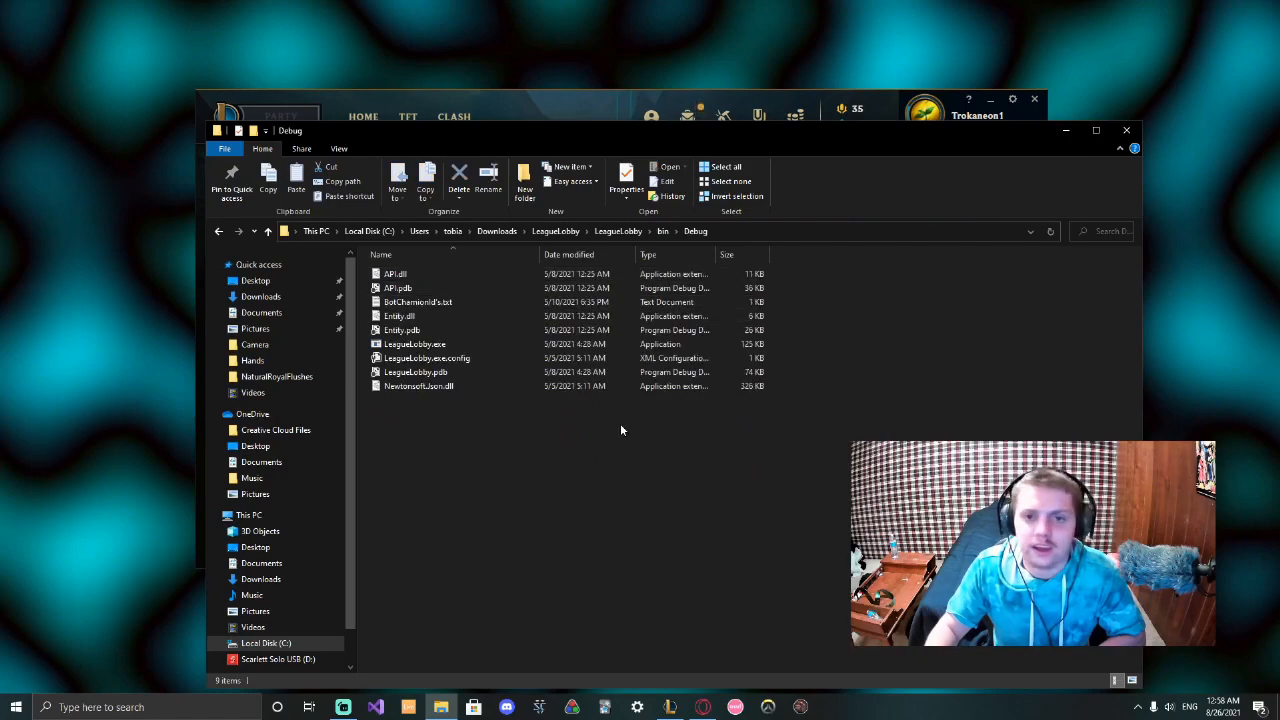
{"action": "double_click", "coordinate": [414, 344]}
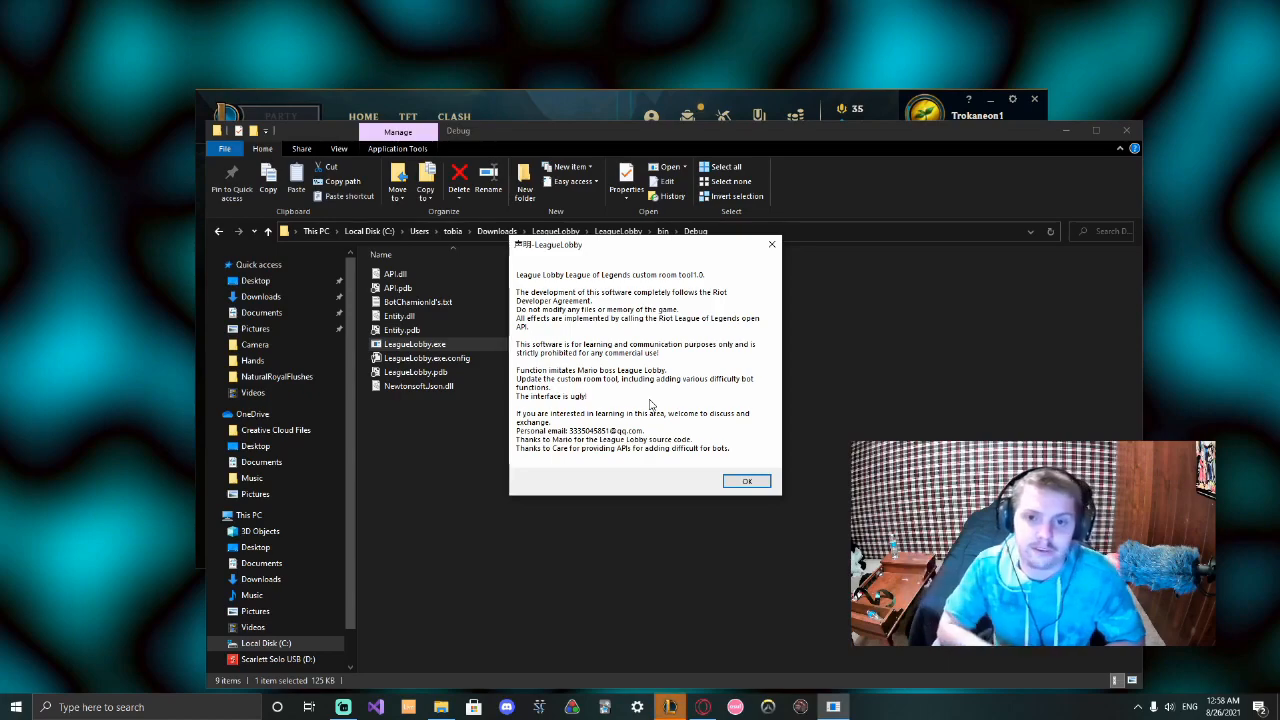
{"action": "mouse_move", "coordinate": [745, 556]}
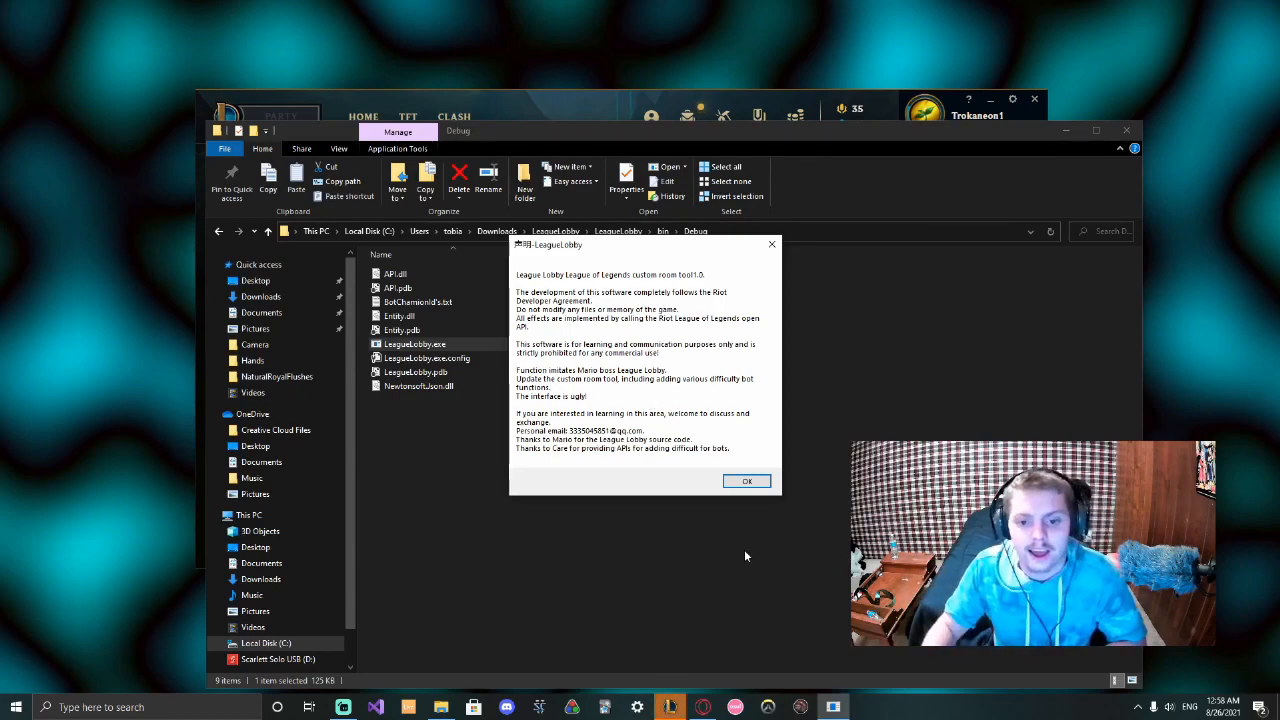
Dismiss the notice and create a 5v5 Practice Tool lobby with LeagueLobby.
{"action": "left_click", "coordinate": [747, 481]}
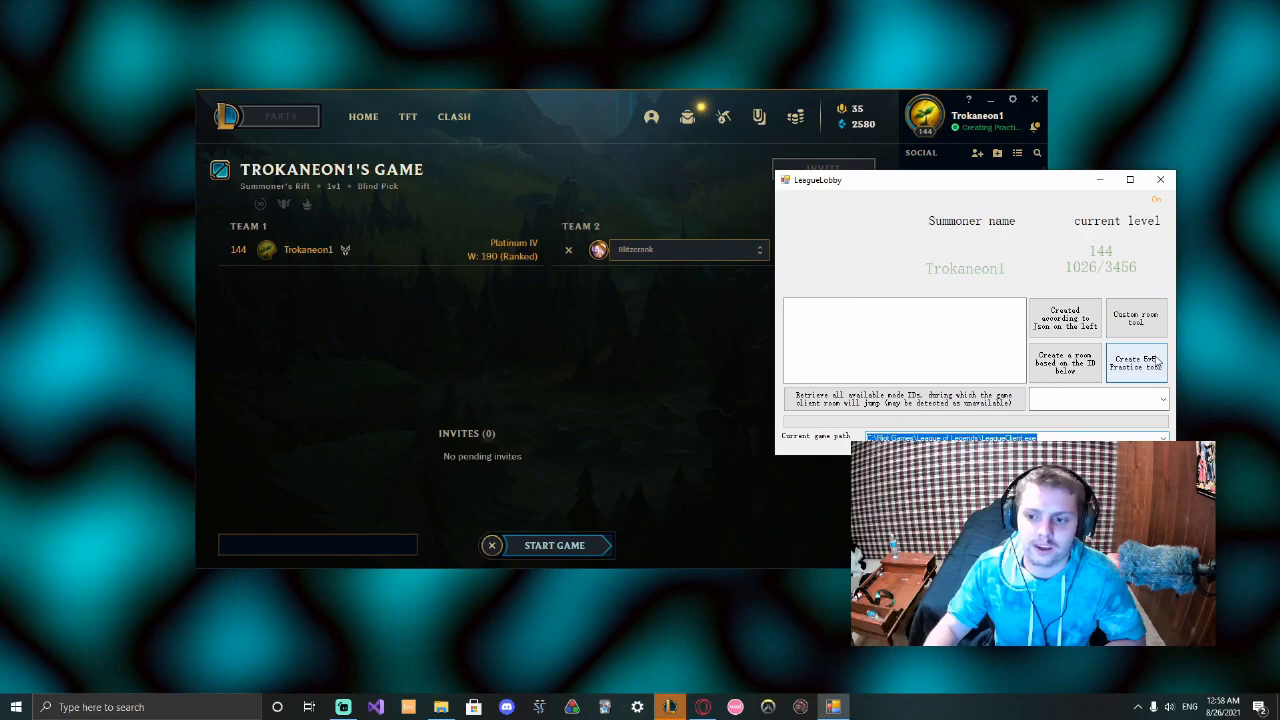
{"action": "left_click", "coordinate": [1136, 362]}
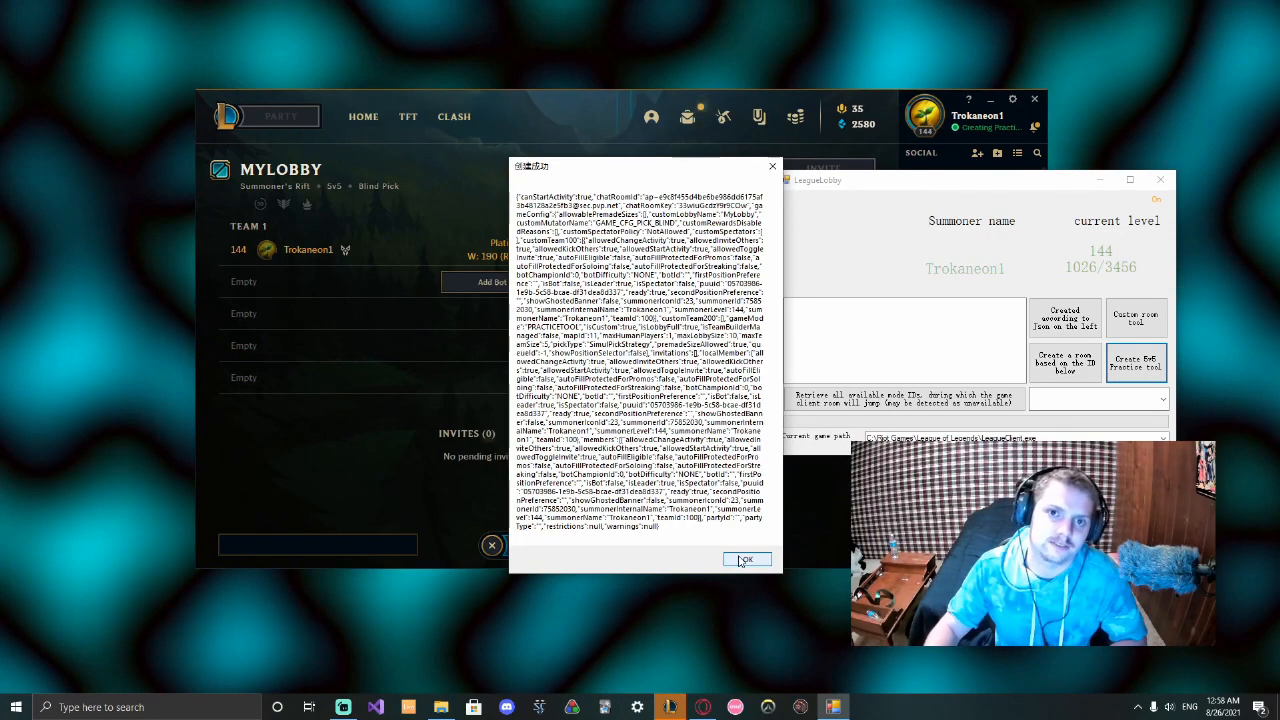
{"action": "left_click", "coordinate": [746, 559]}
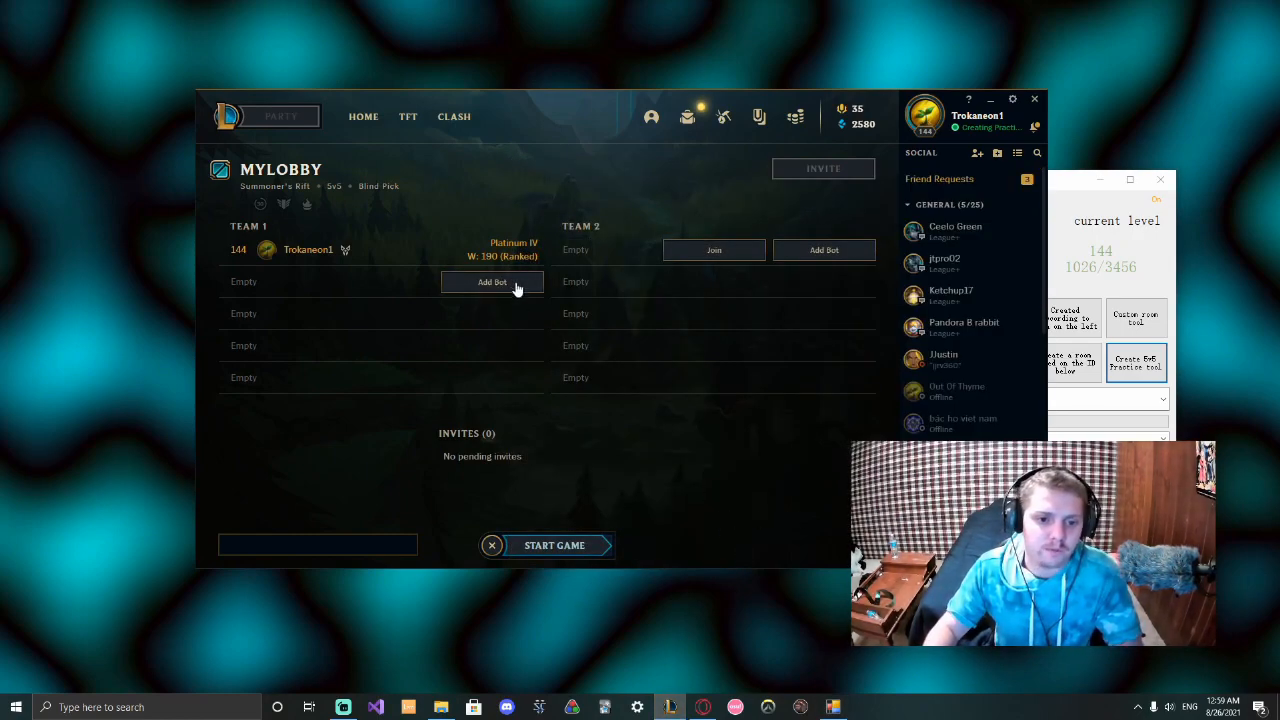
Add bots to Team 1 and Team 2, then start the match.
{"action": "left_click", "coordinate": [492, 282]}
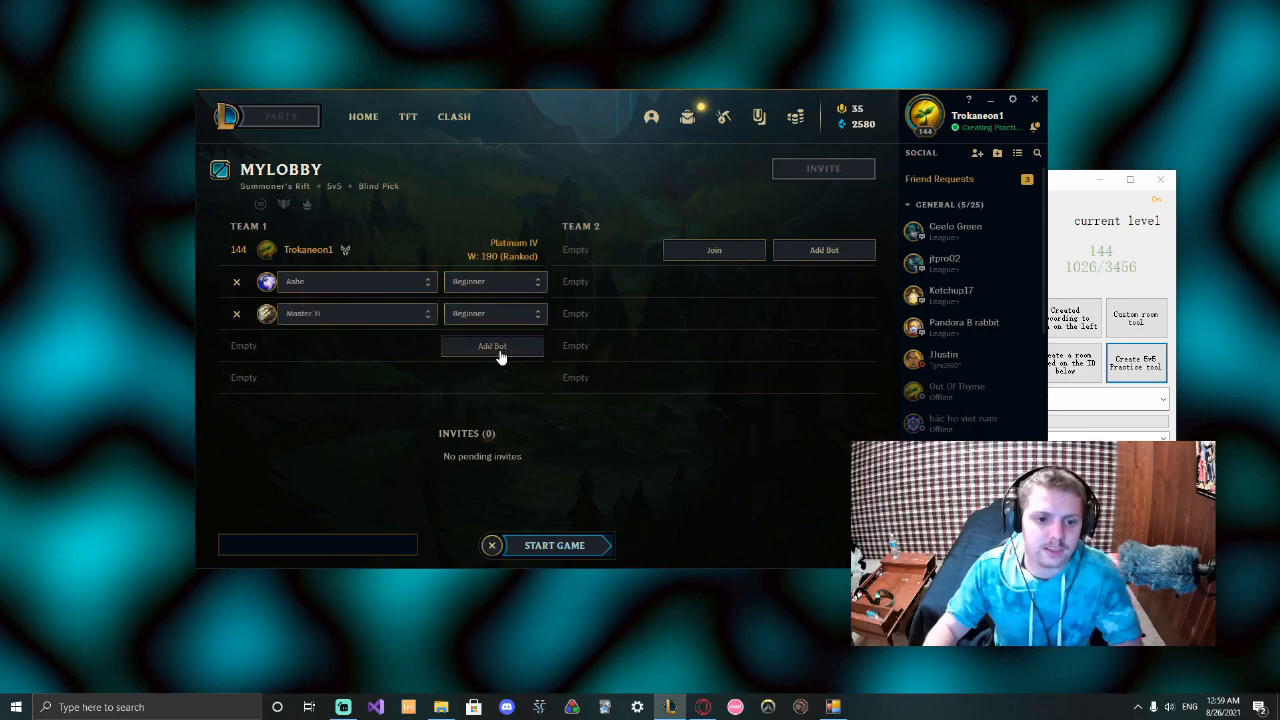
{"action": "left_click", "coordinate": [492, 345]}
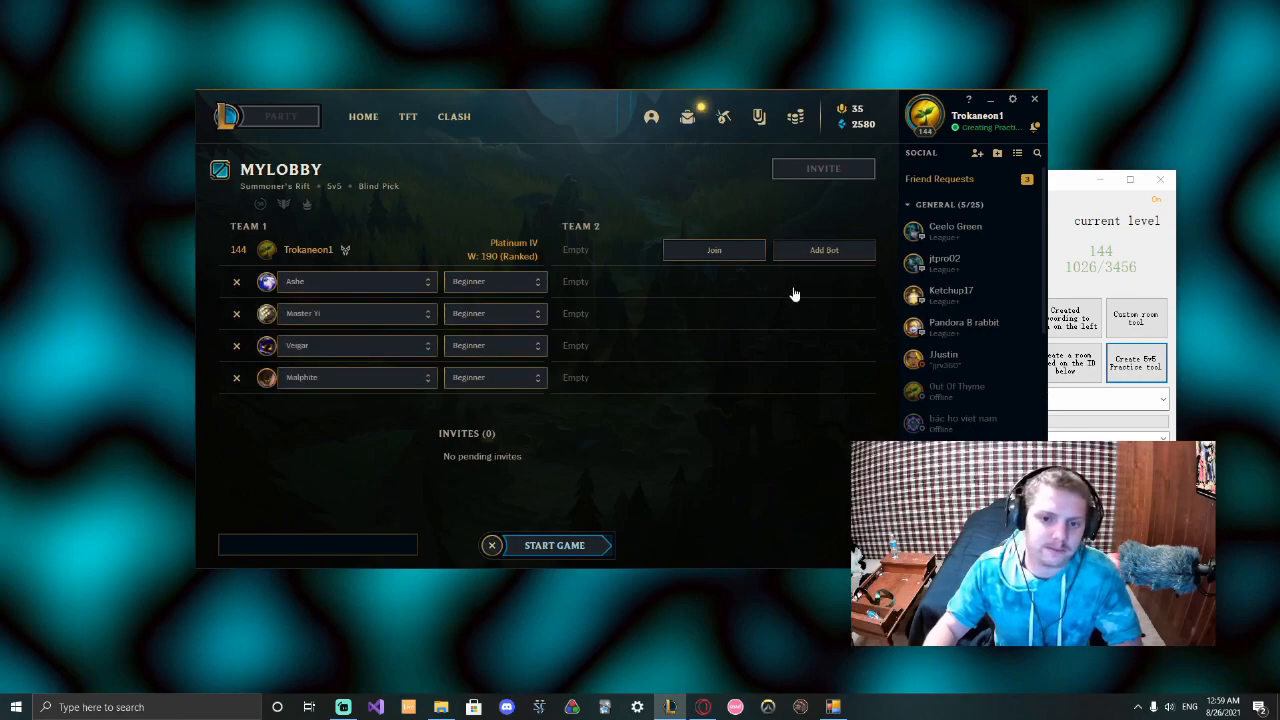
{"action": "left_click", "coordinate": [823, 250]}
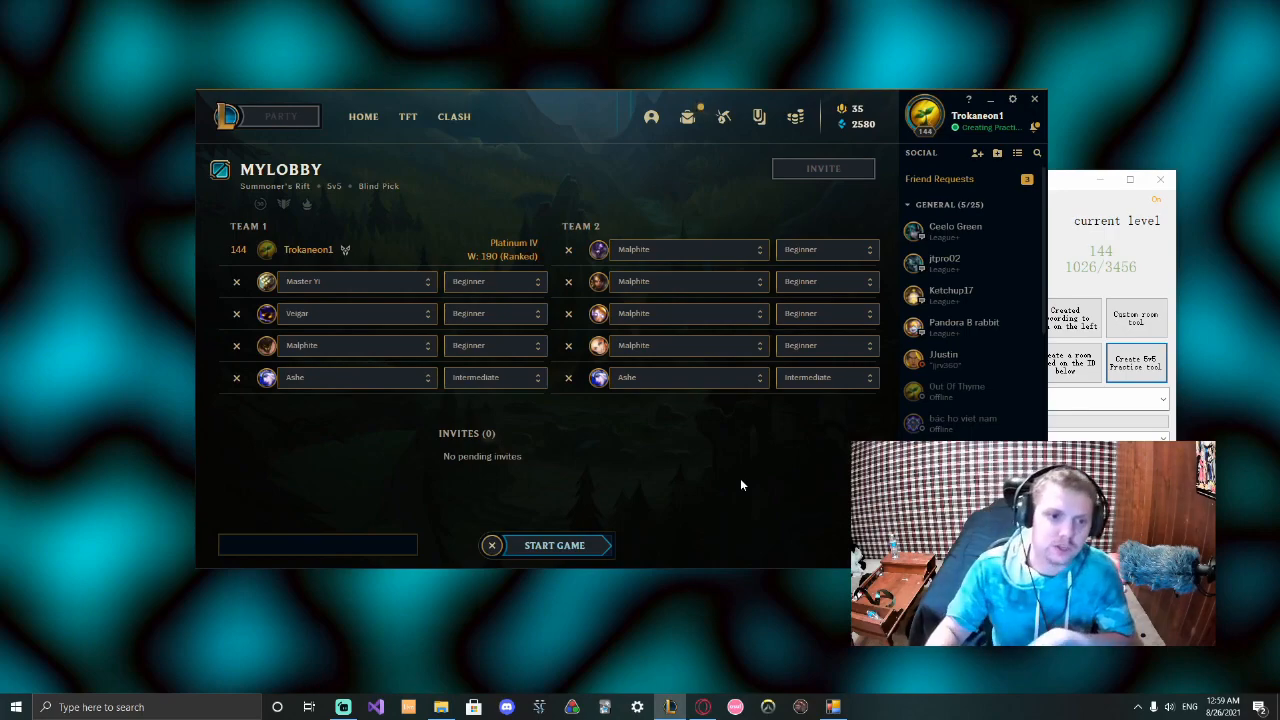
{"action": "left_click", "coordinate": [554, 545]}
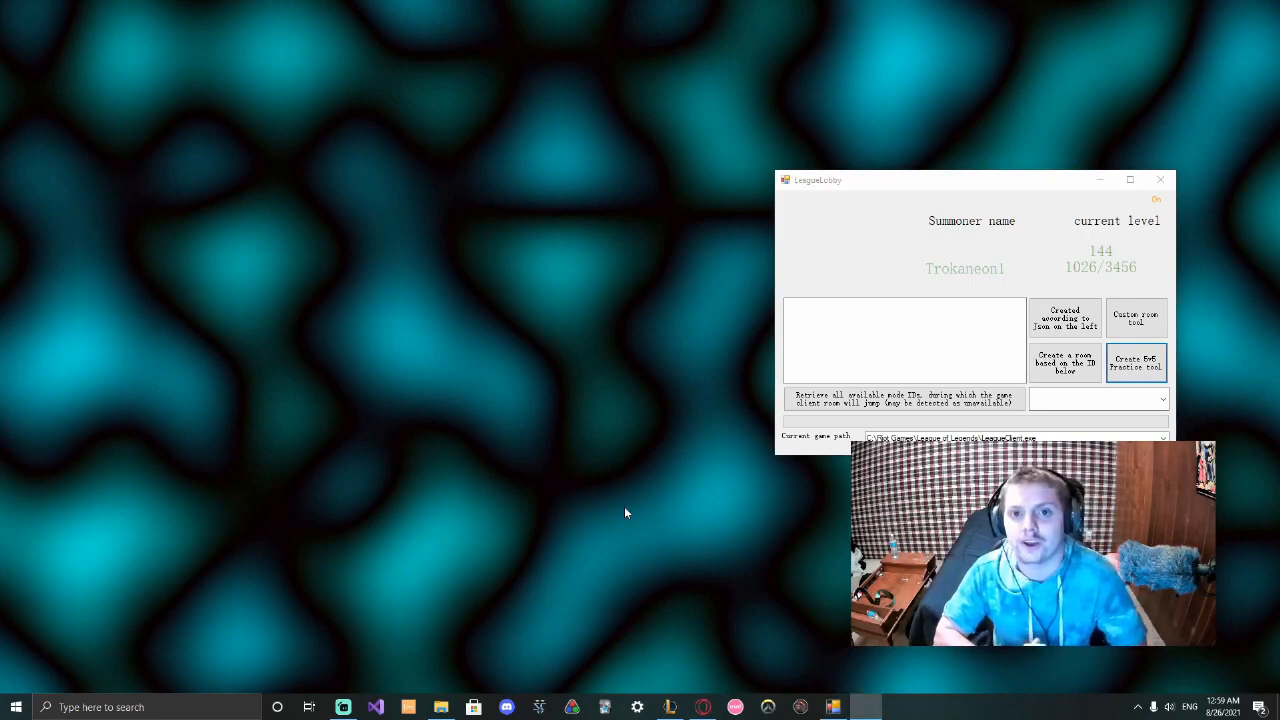
Wait while the lobby closes and the practice match loads into Summoner's Rift.
{"action": "left_click", "coordinate": [1135, 362]}
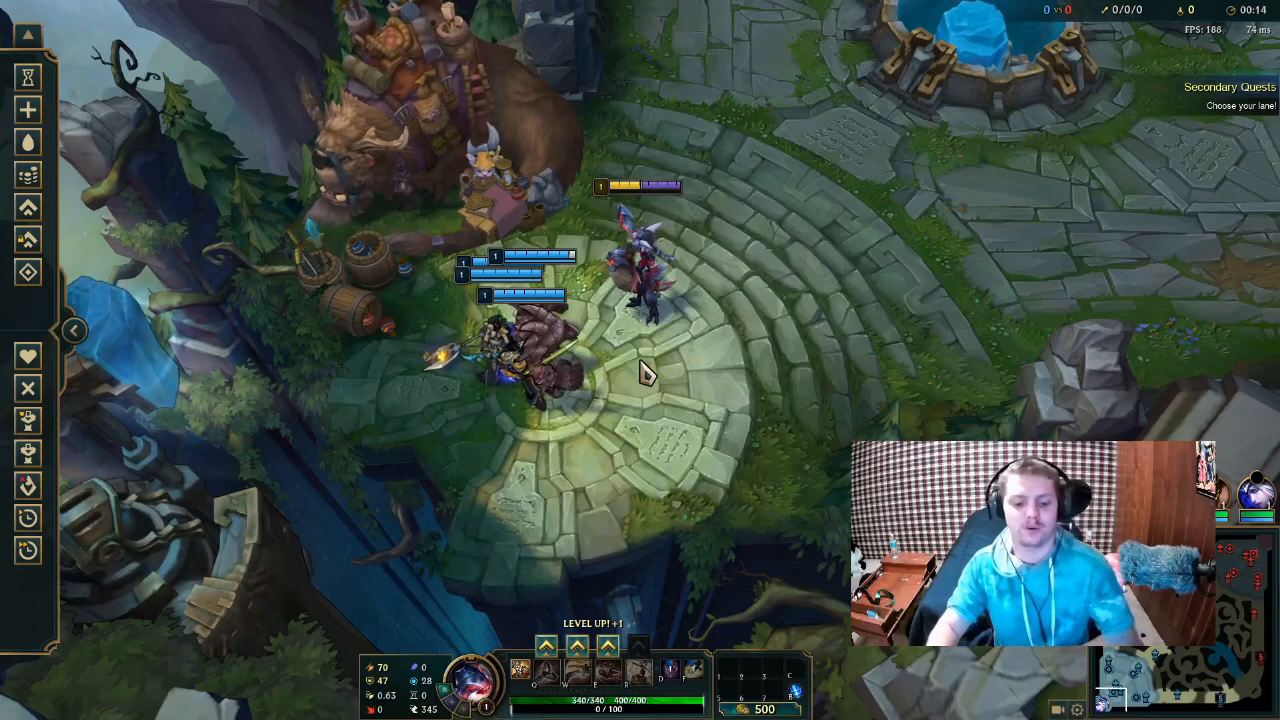
Play Kled through to first blood, then bring up the in-game Options menu.
{"action": "key", "text": "p"}
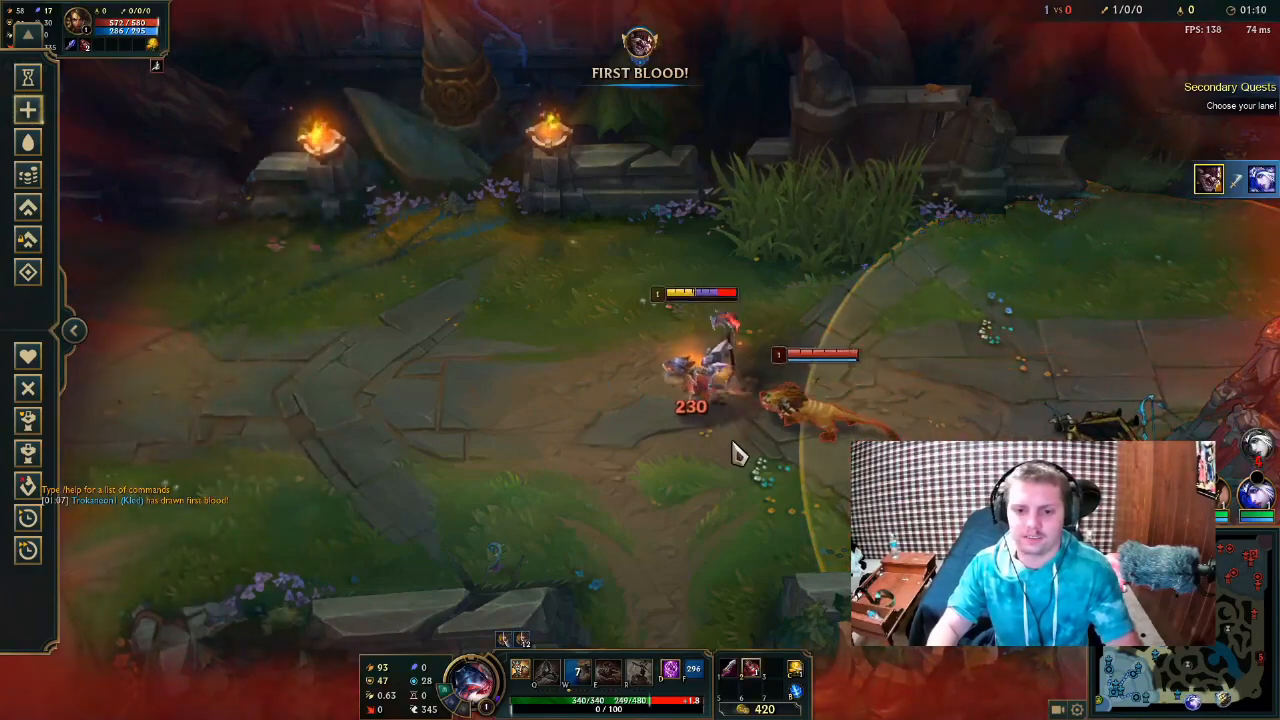
{"action": "key", "text": "Escape"}
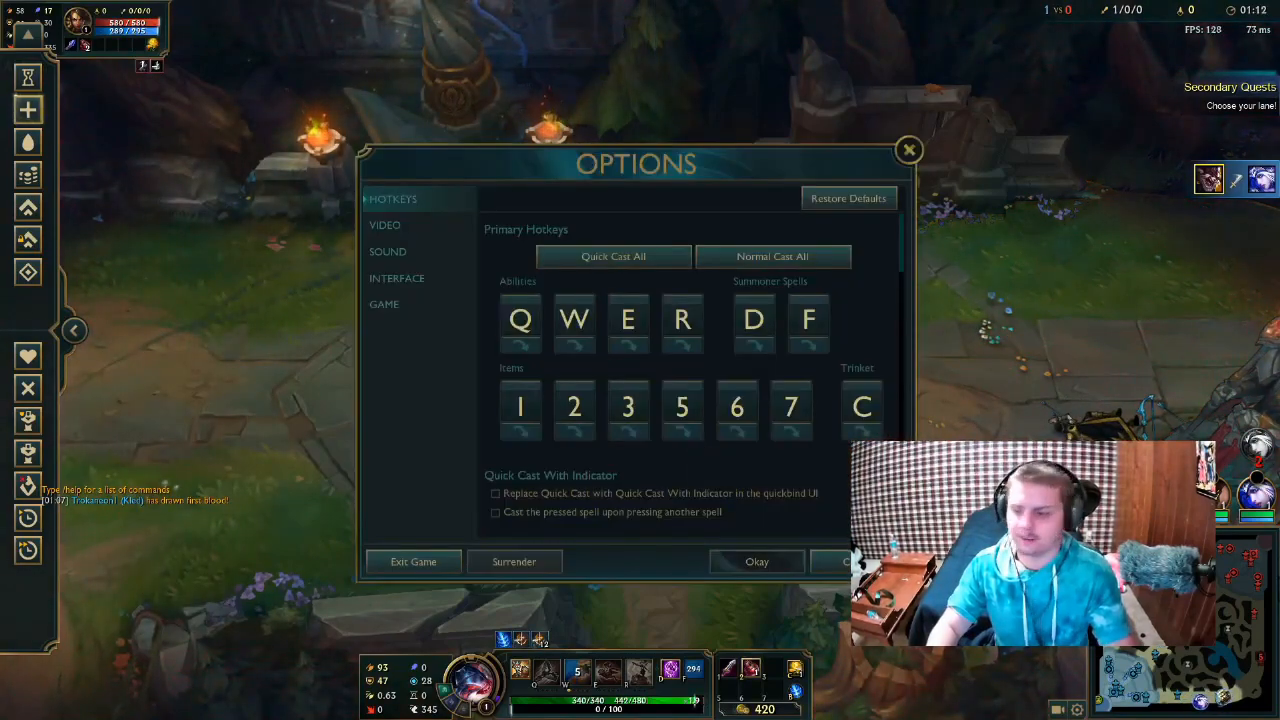